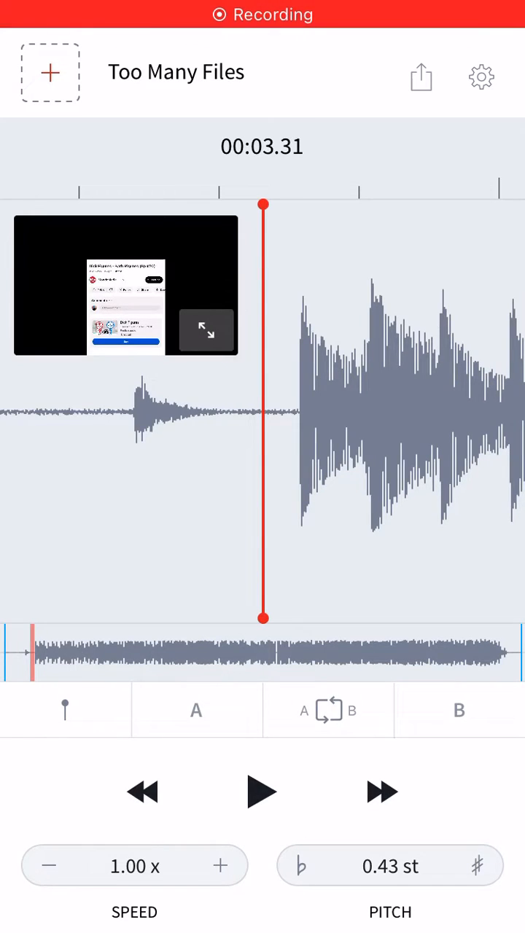
Step: Start playback of 'Too Many Files' with pitch at +0.43 st and speed 1.00x
click(261, 792)
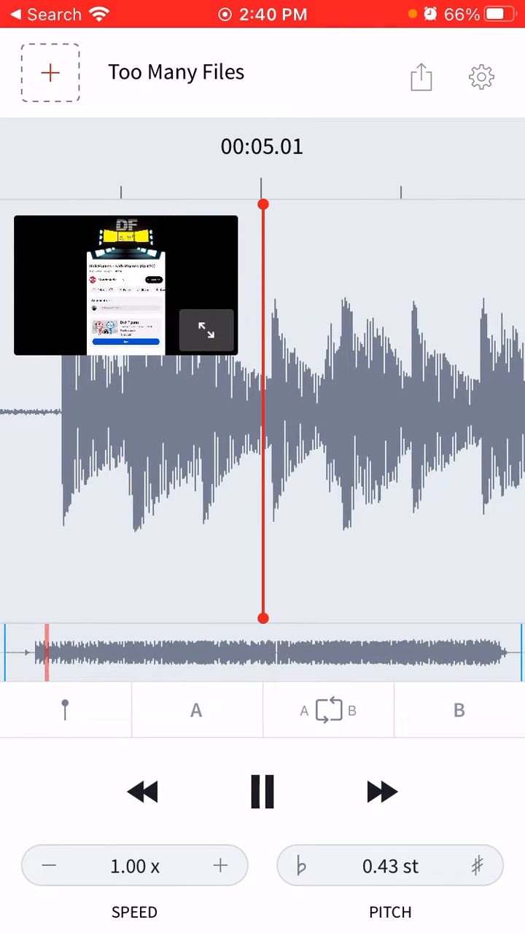